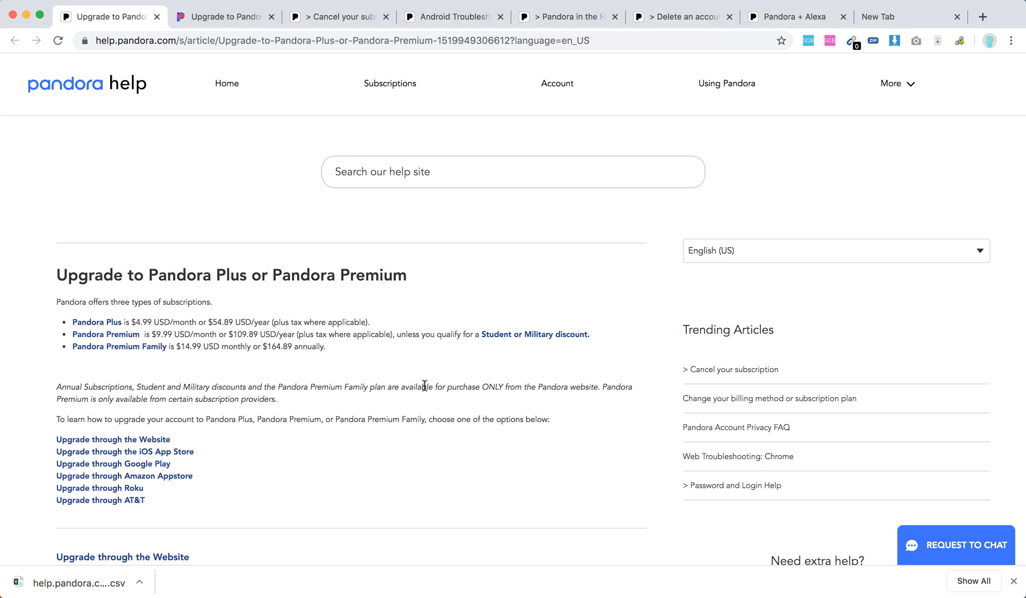
mouse_move(154, 324)
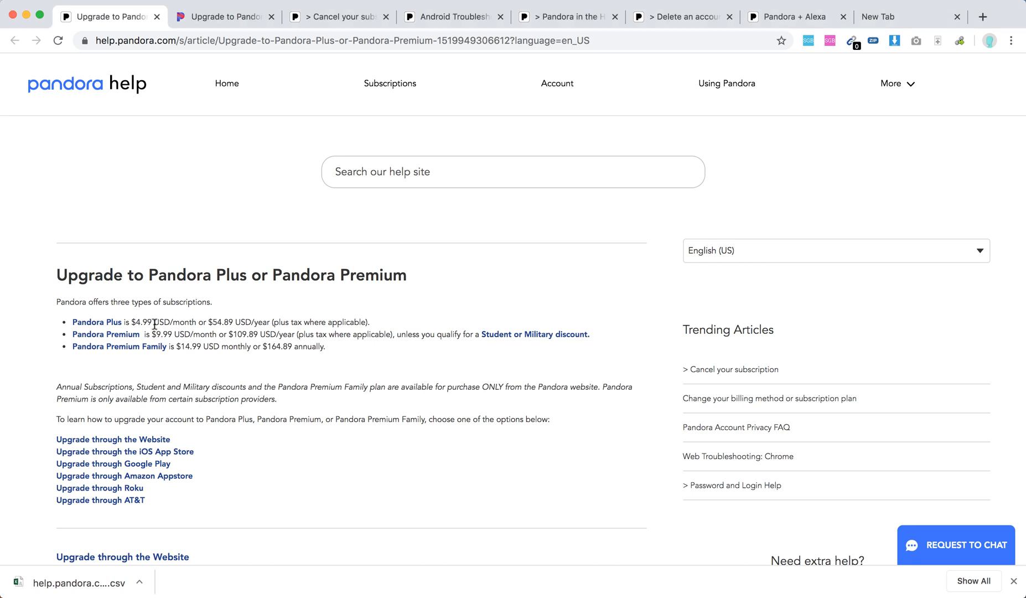
mouse_move(262, 318)
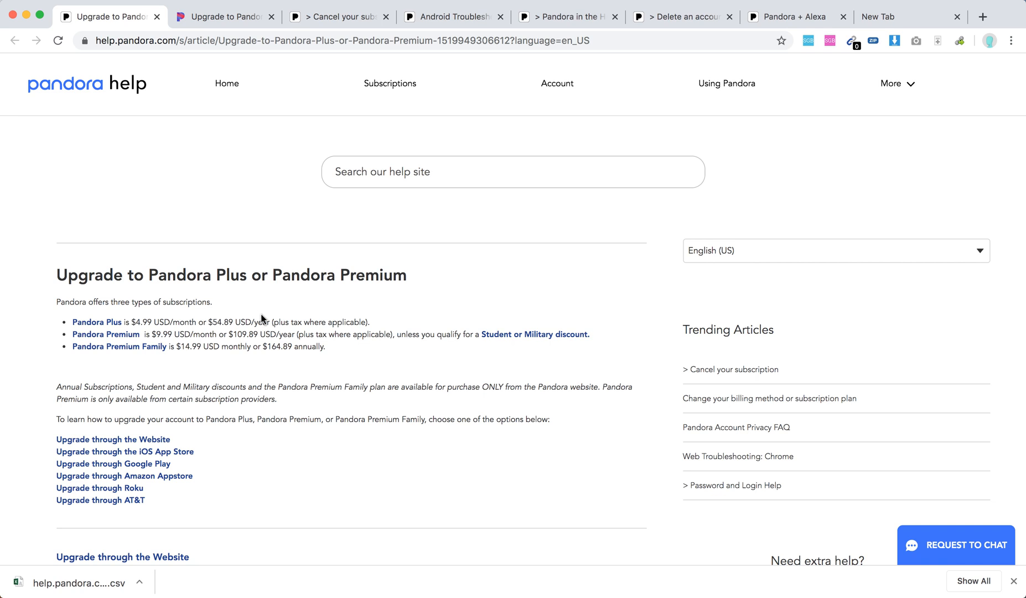
scroll(down, 3)
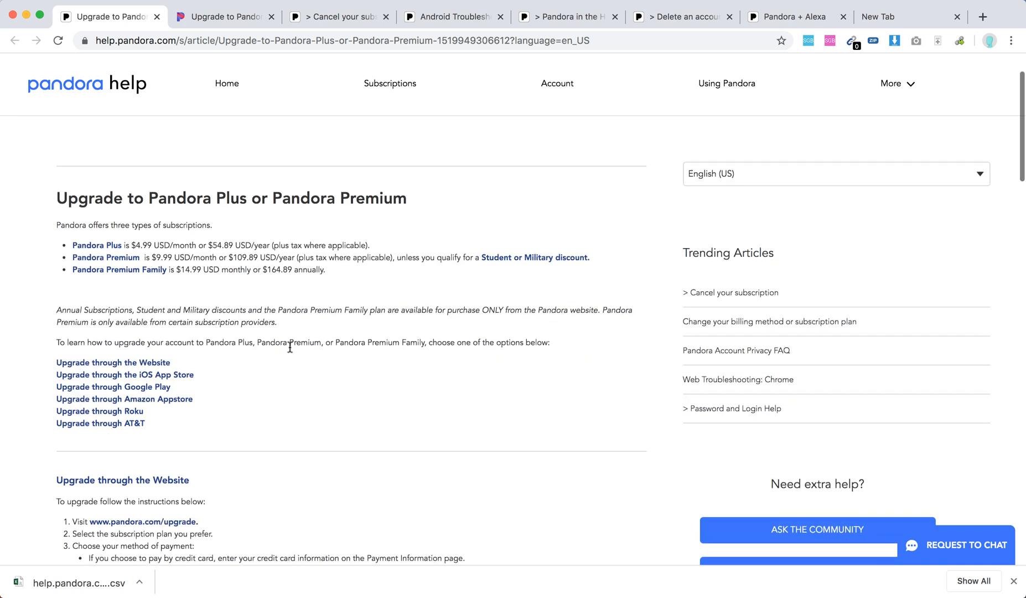
scroll(down, 3)
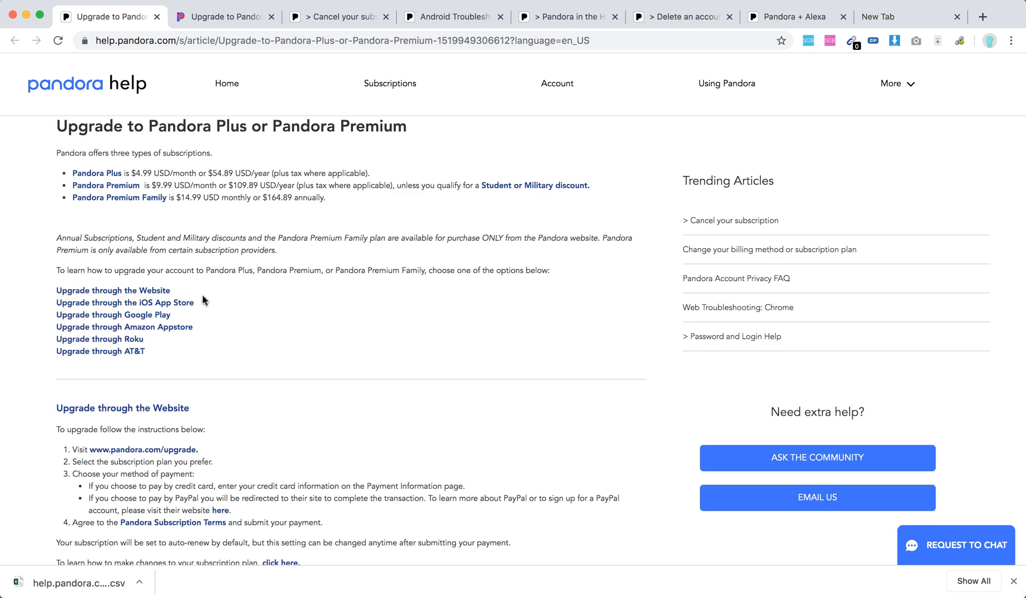
mouse_move(242, 361)
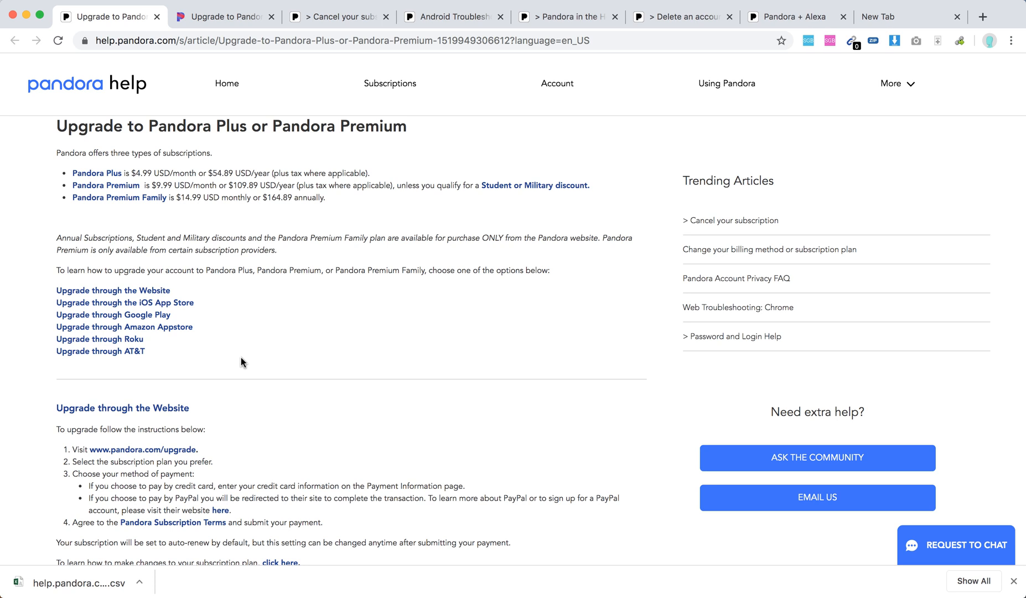
scroll(down, 3)
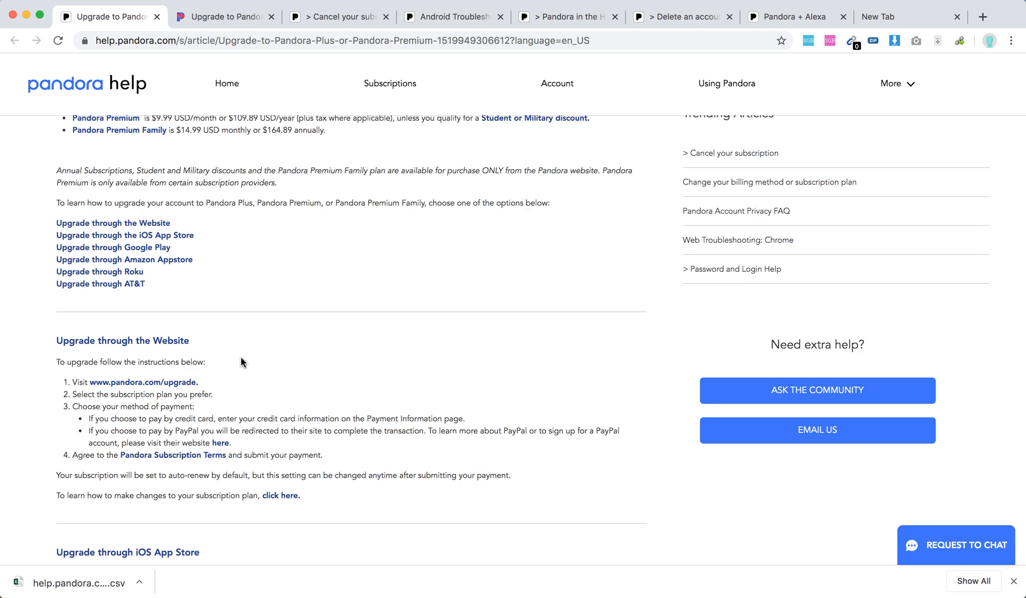
scroll(down, 3)
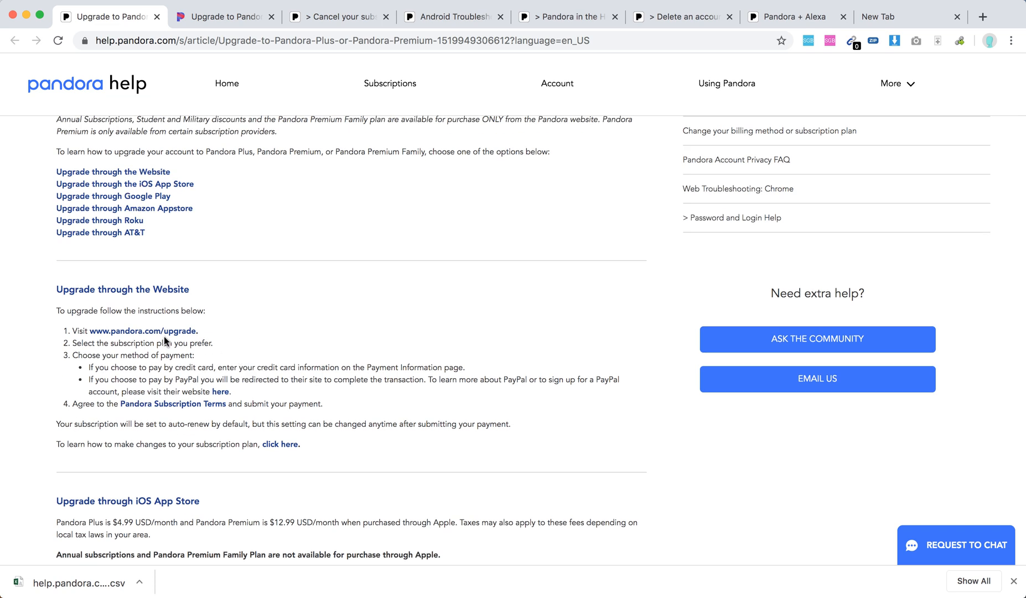
mouse_move(215, 22)
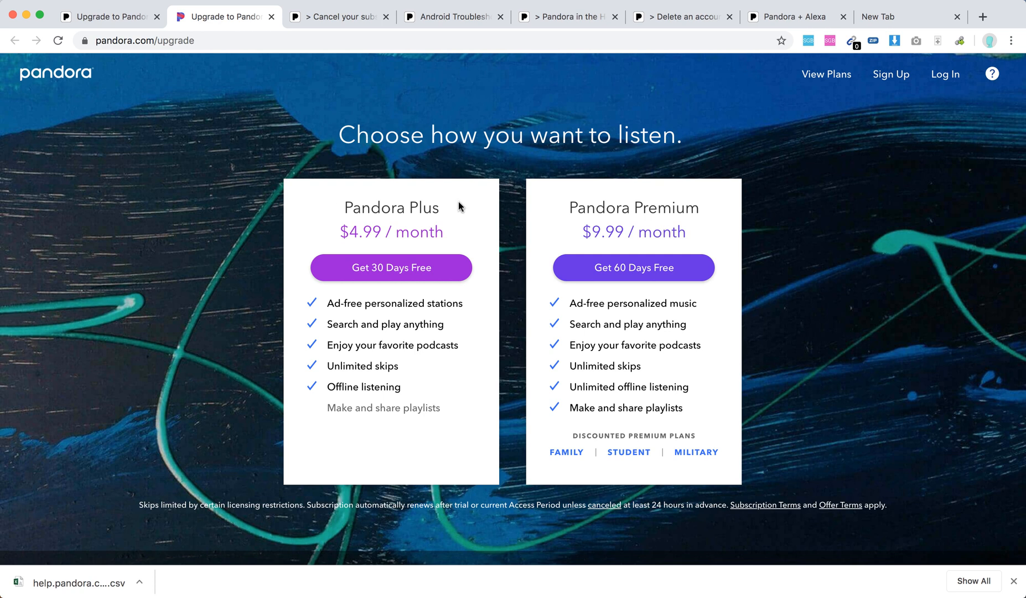
mouse_move(399, 267)
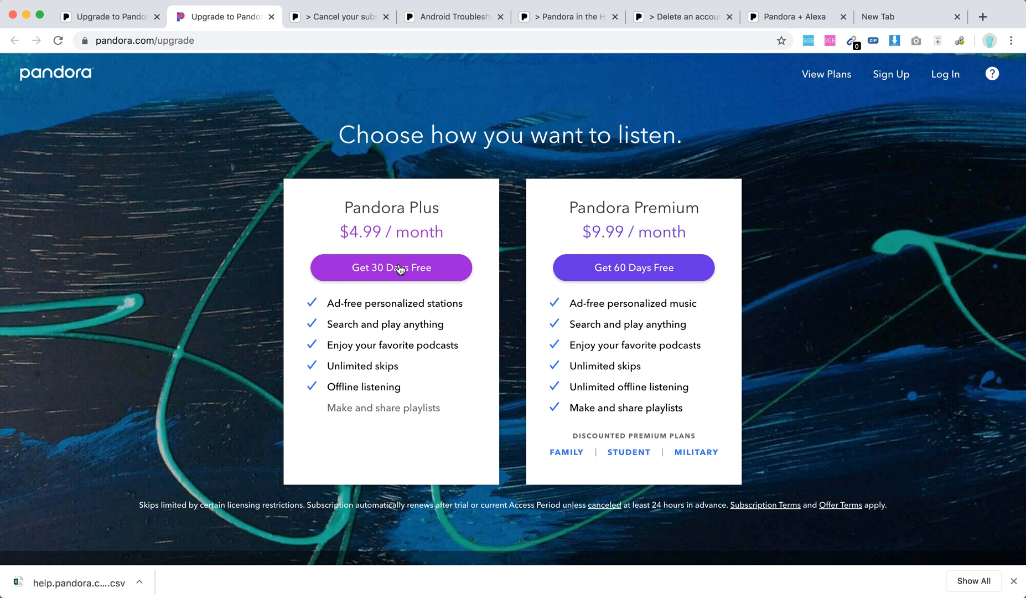
mouse_move(464, 280)
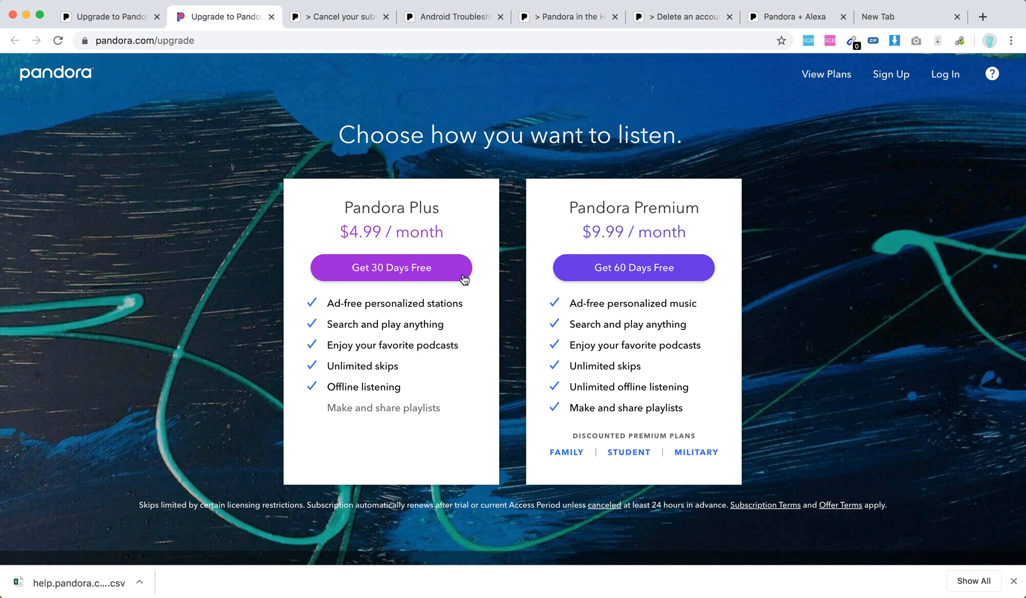
mouse_move(380, 341)
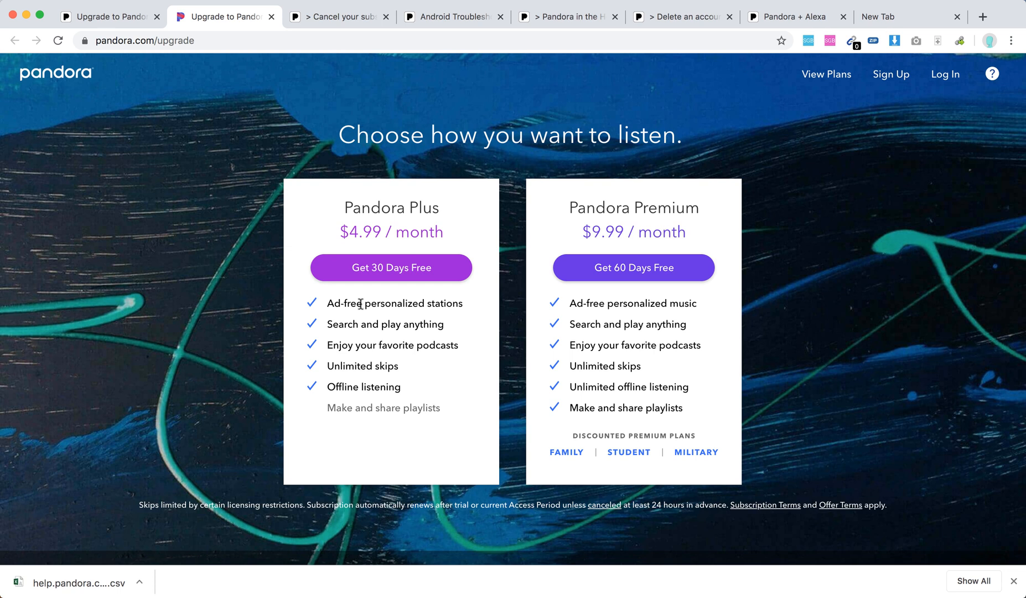
mouse_move(355, 385)
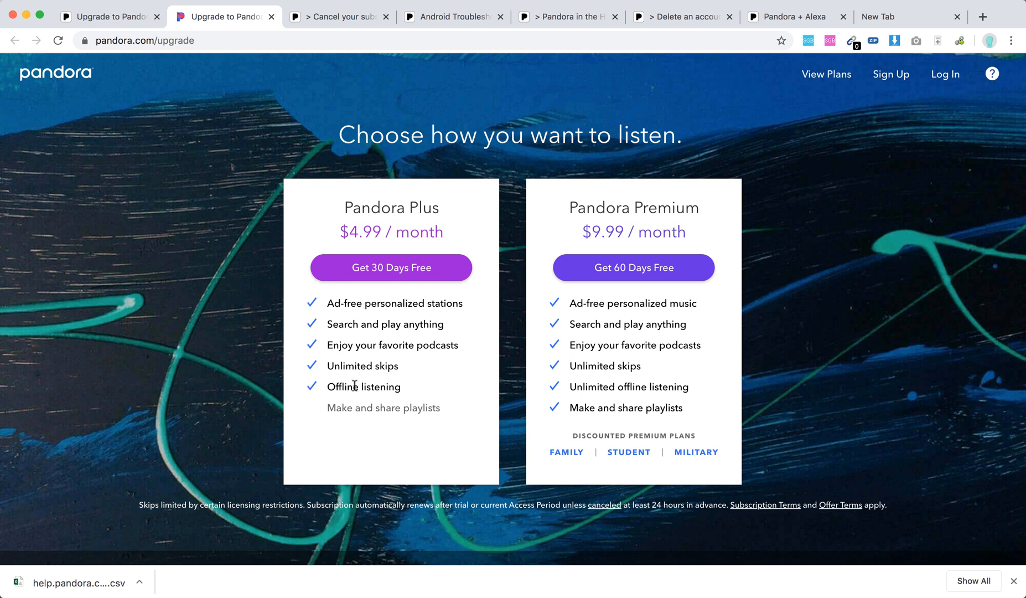
mouse_move(588, 391)
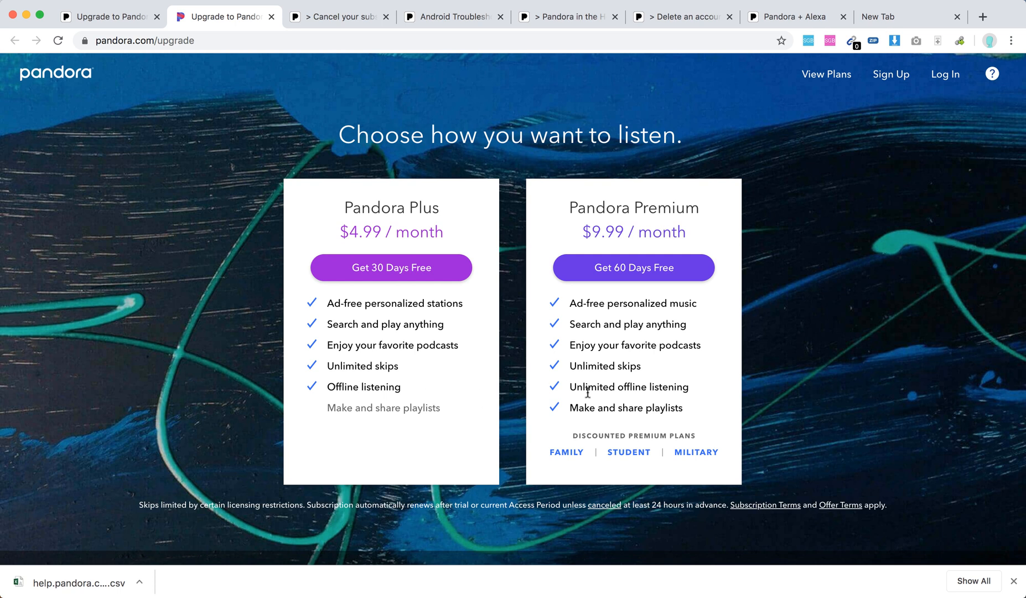
mouse_move(639, 418)
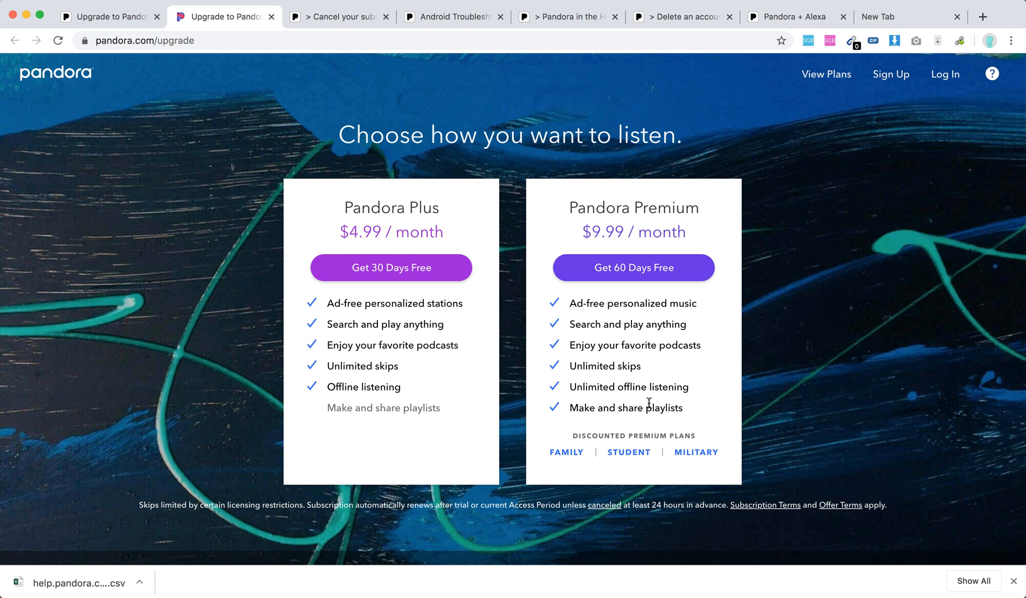
mouse_move(318, 398)
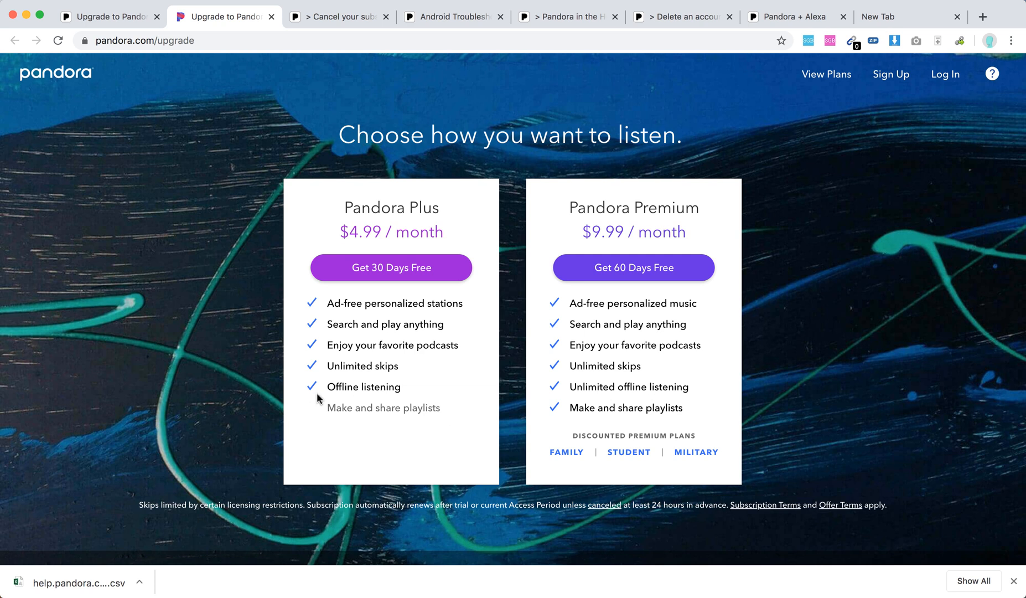
mouse_move(501, 414)
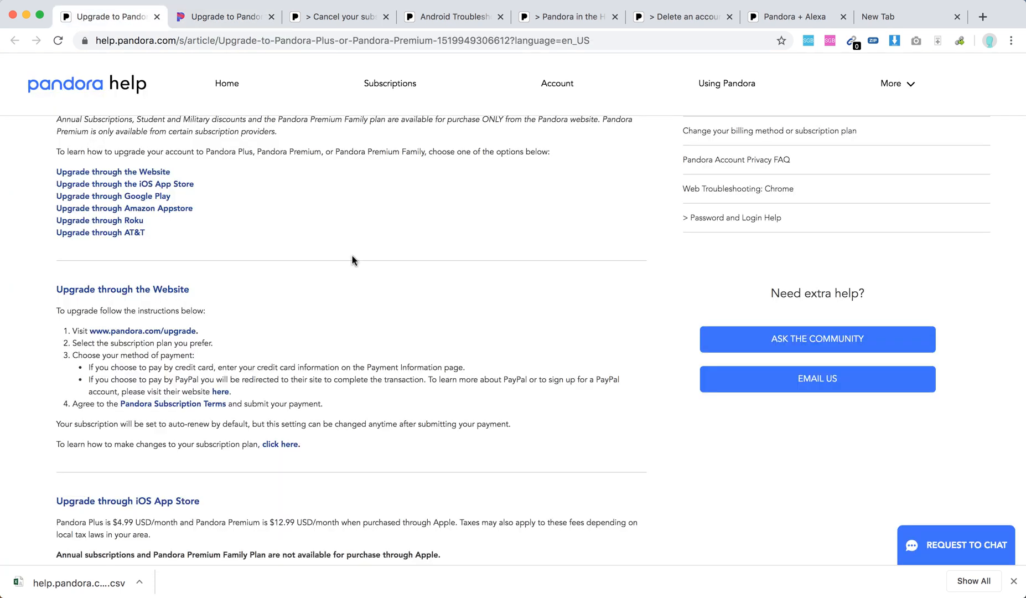
scroll(down, 3)
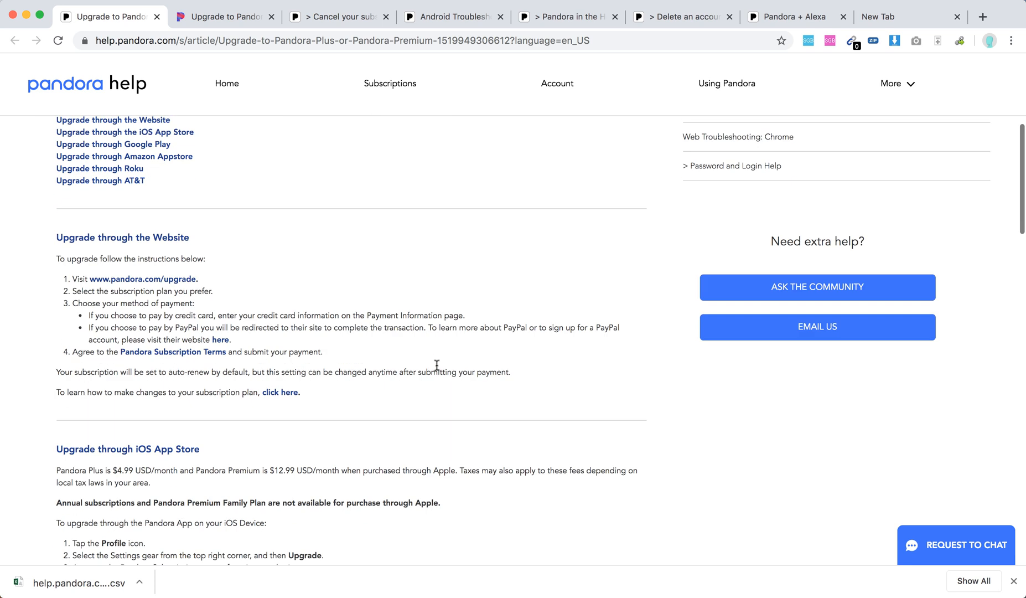
mouse_move(305, 324)
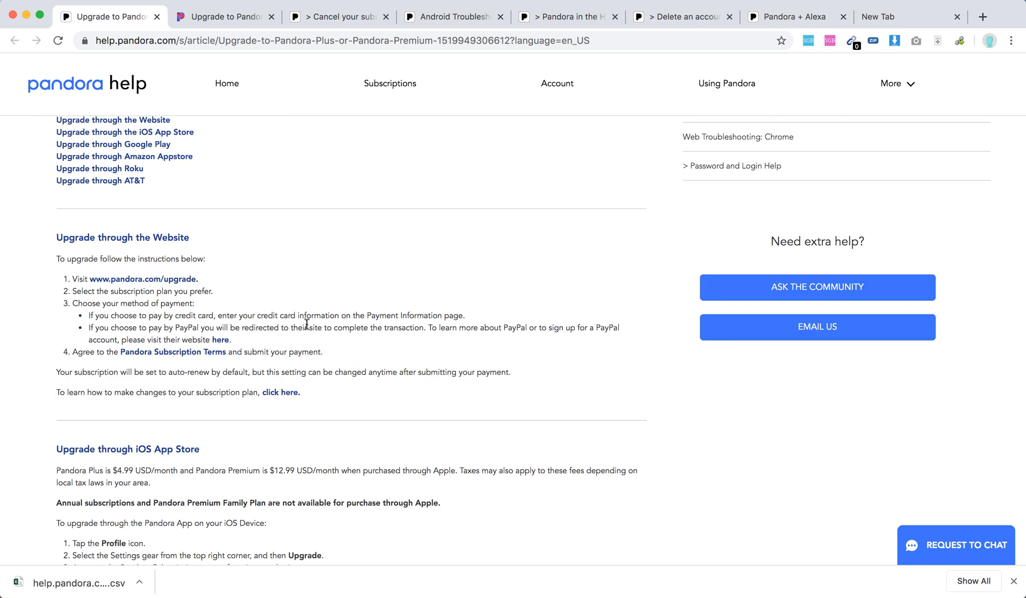
mouse_move(334, 340)
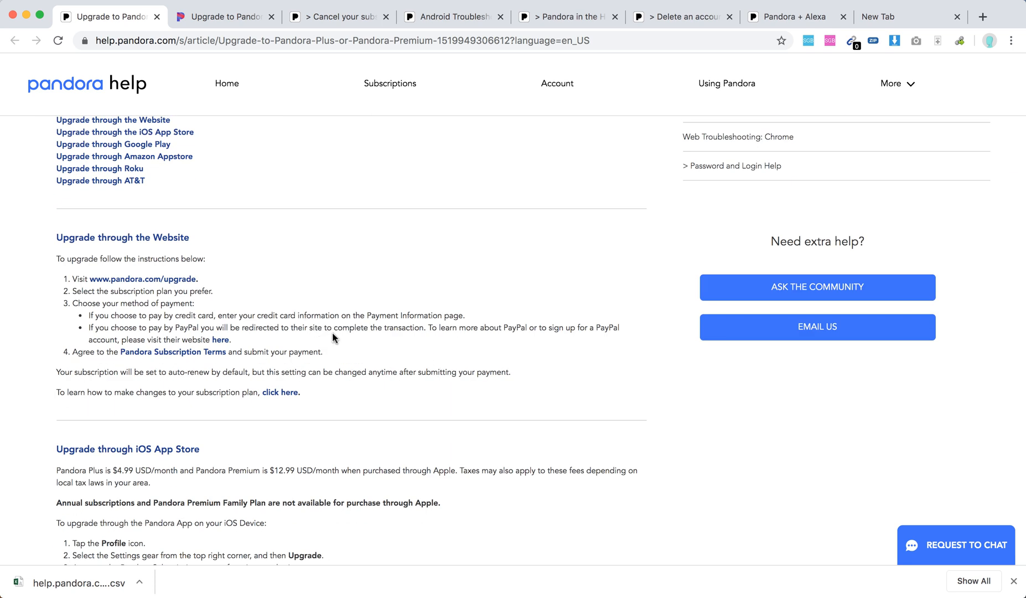
mouse_move(340, 340)
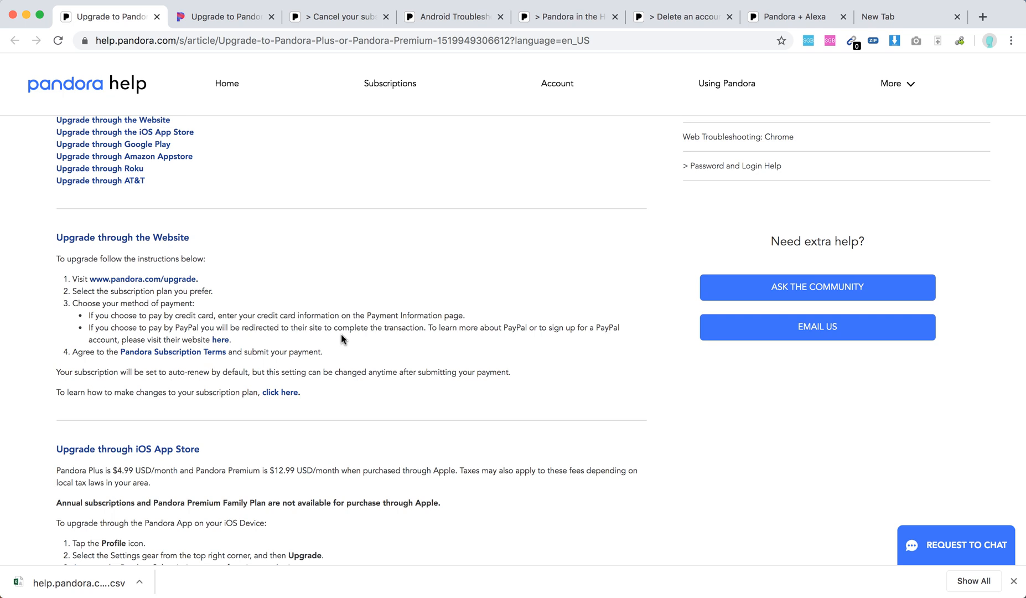
scroll(down, 3)
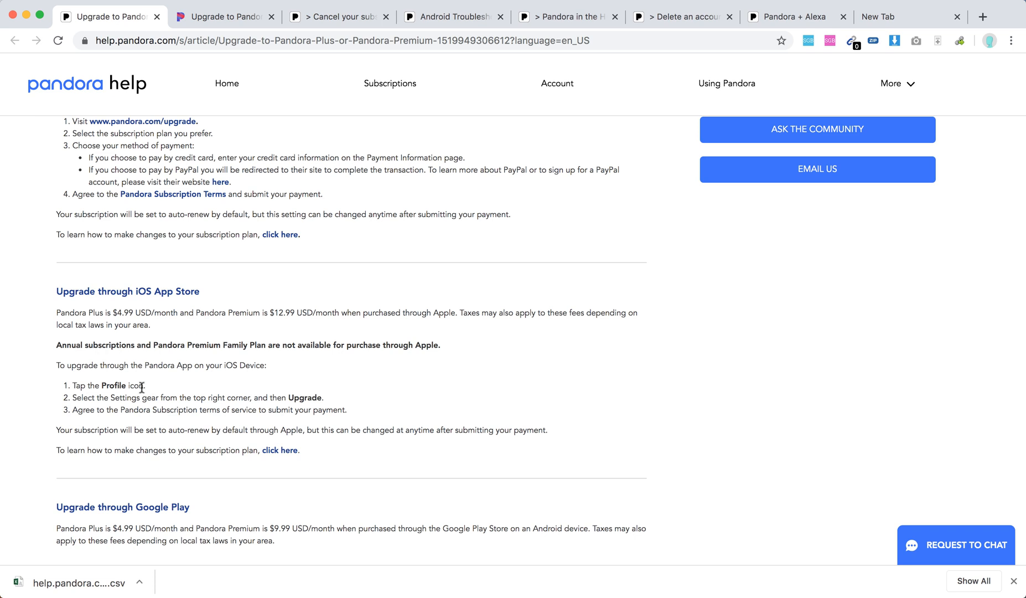
mouse_move(326, 409)
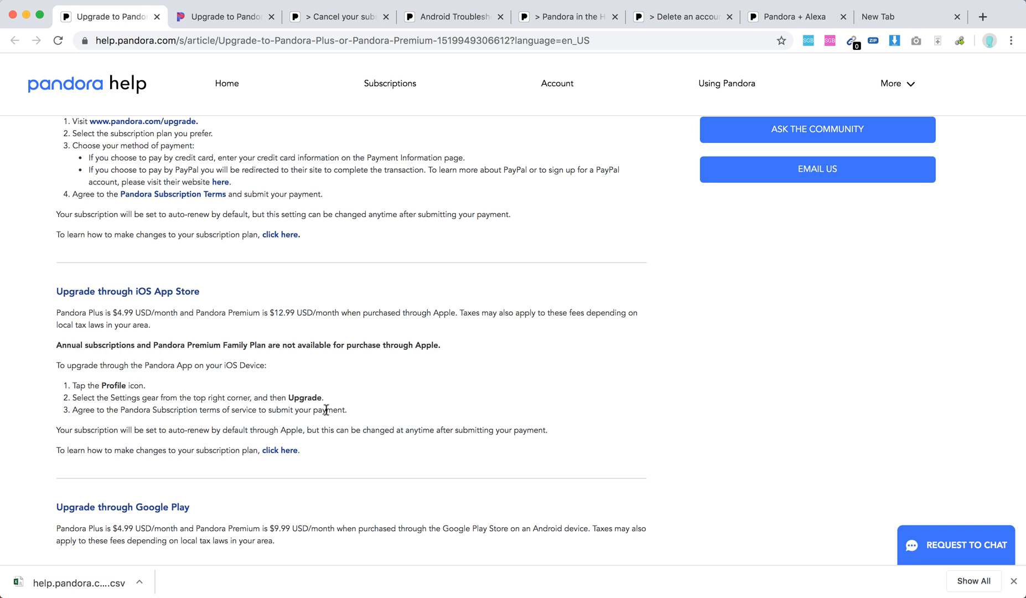
mouse_move(138, 313)
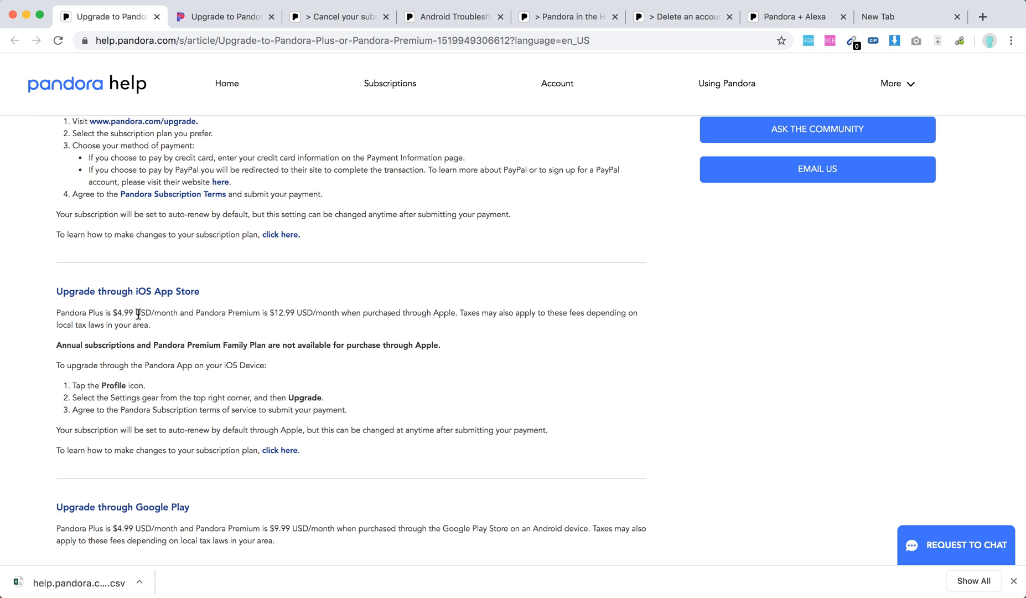
mouse_move(257, 312)
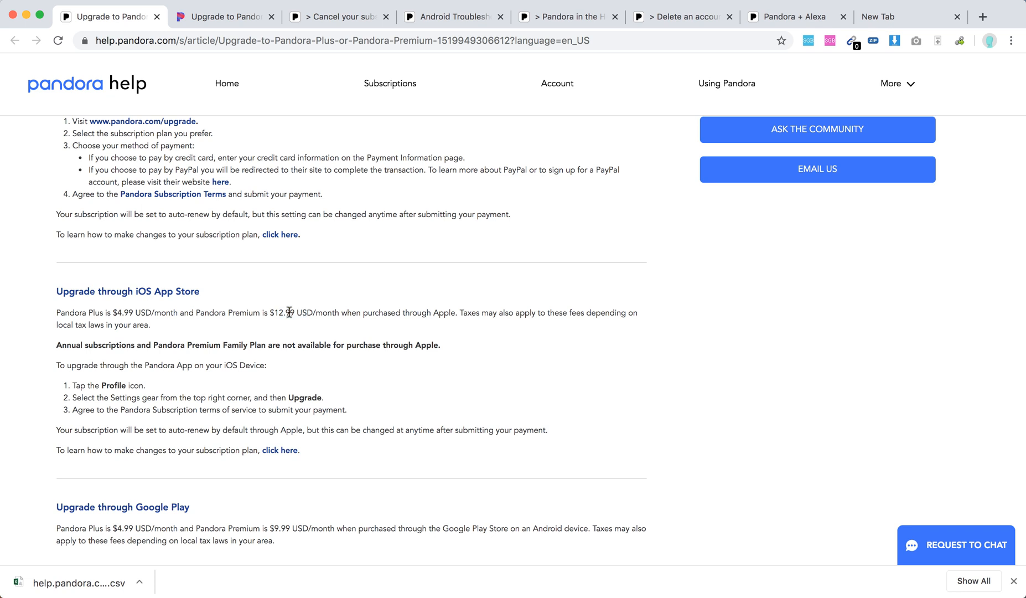
scroll(down, 3)
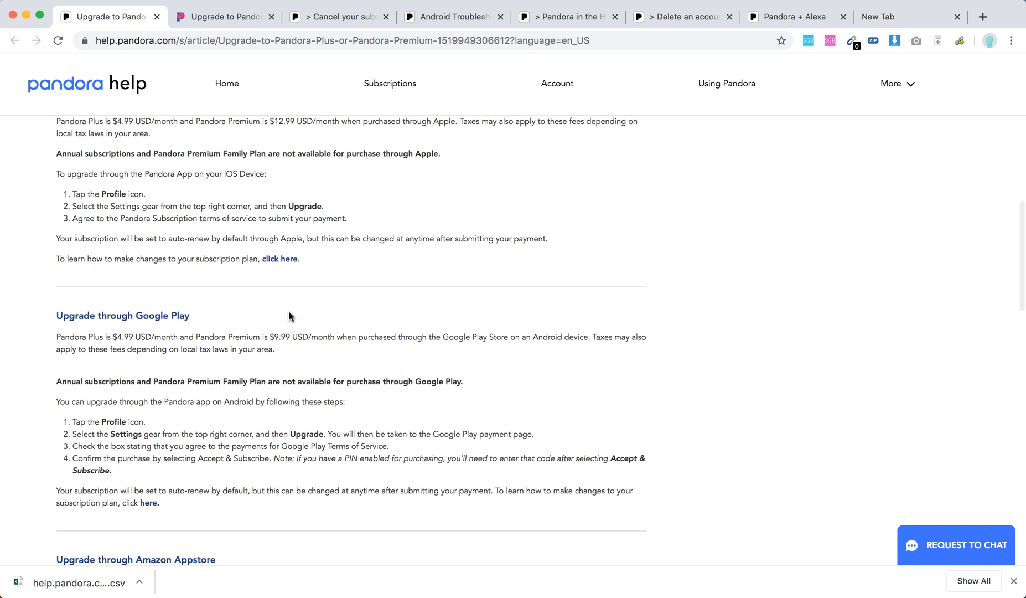
scroll(down, 3)
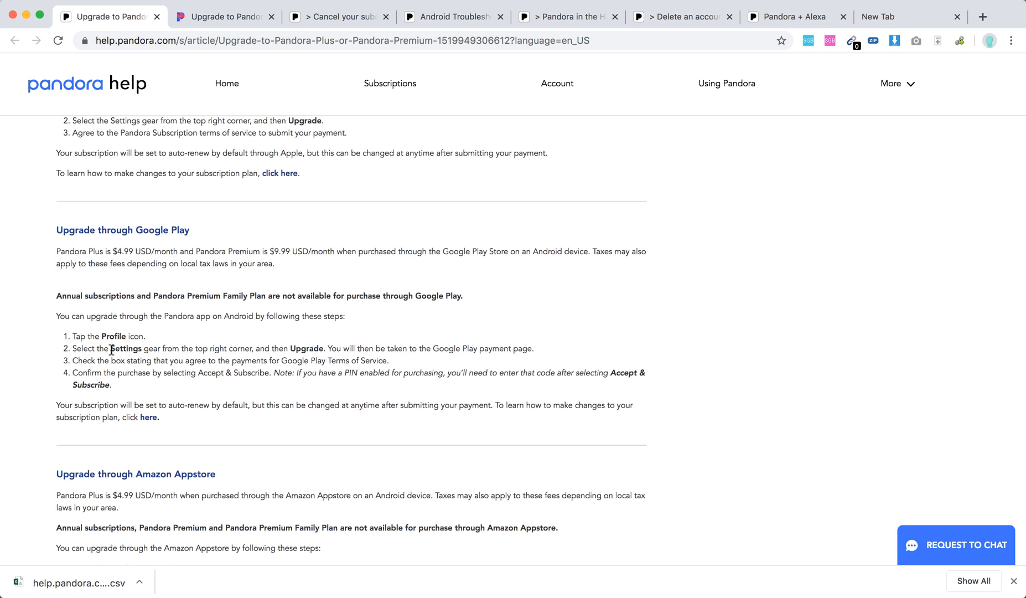
mouse_move(338, 361)
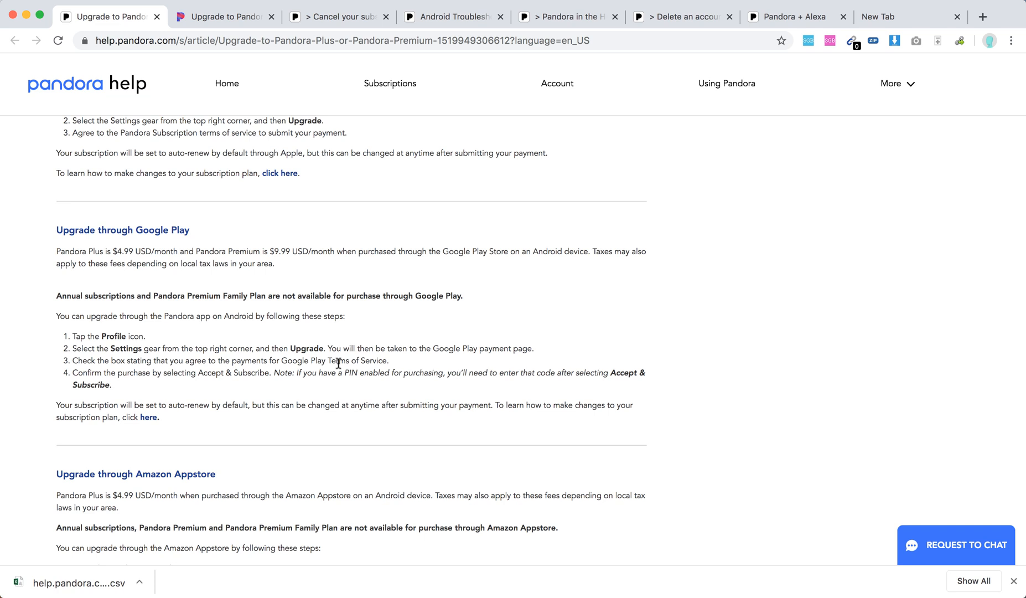
scroll(down, 3)
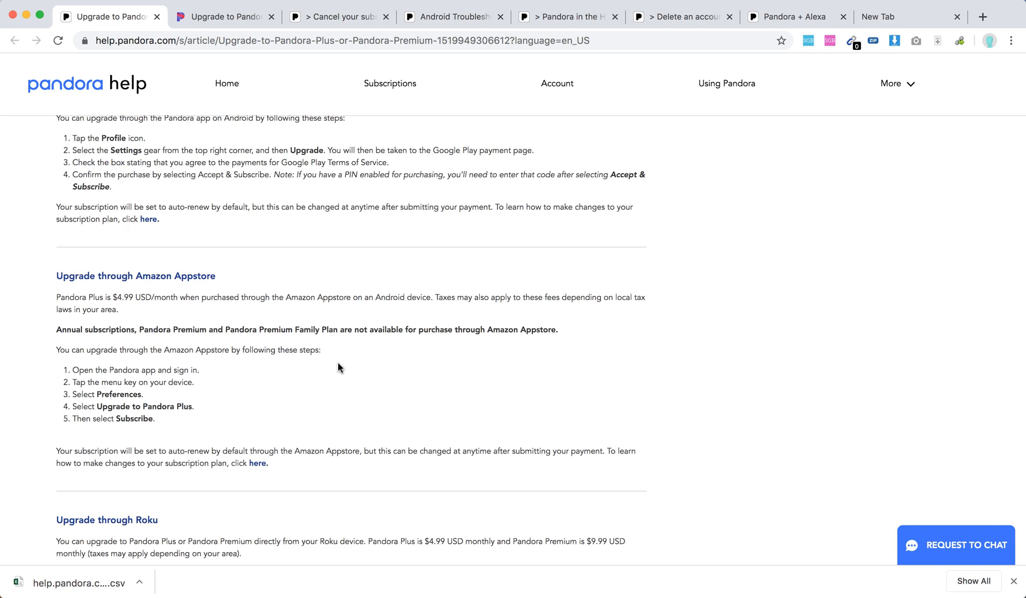
scroll(down, 3)
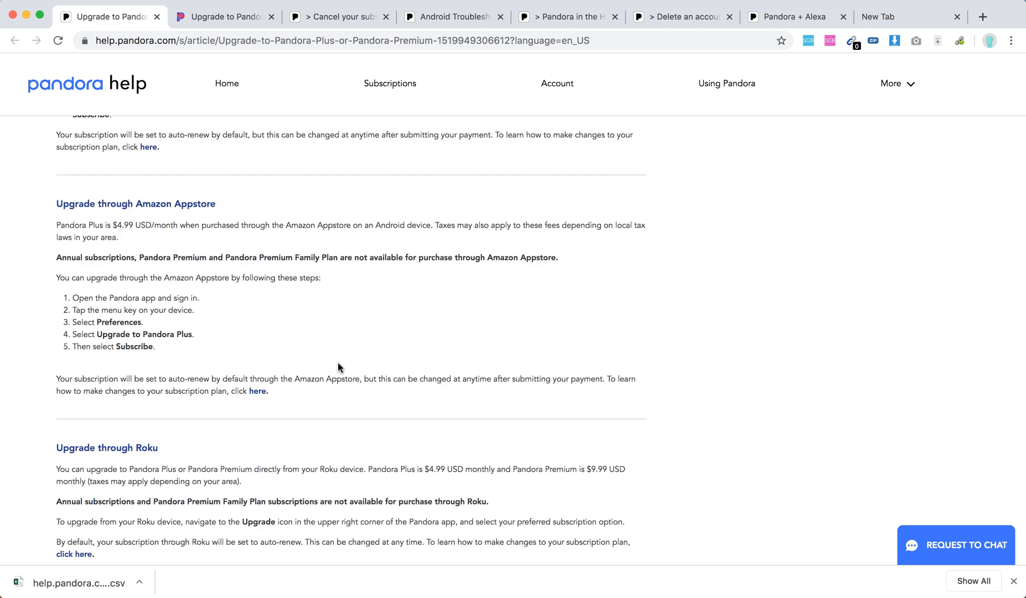
scroll(down, 3)
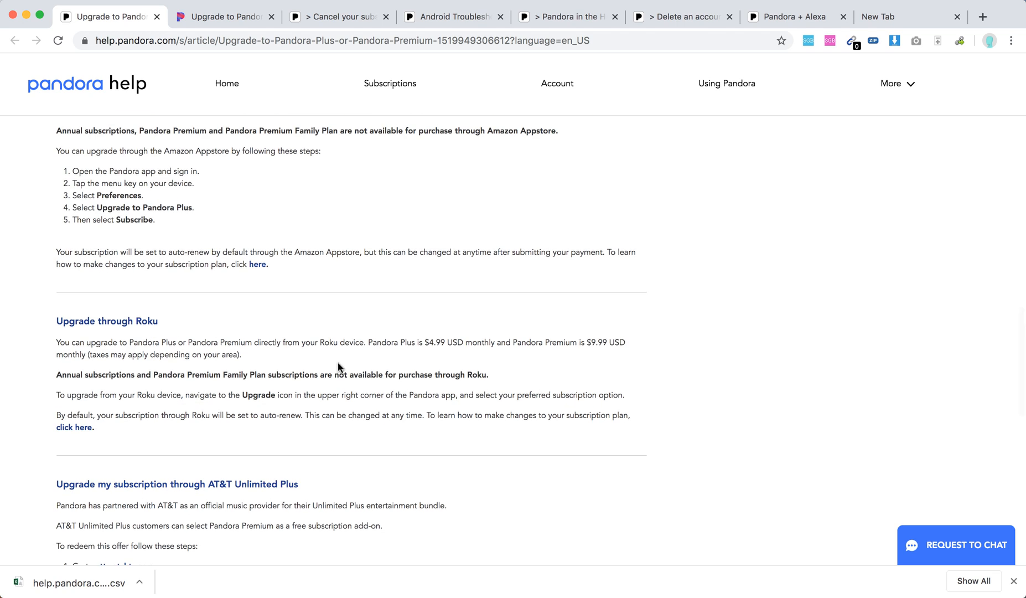
scroll(down, 3)
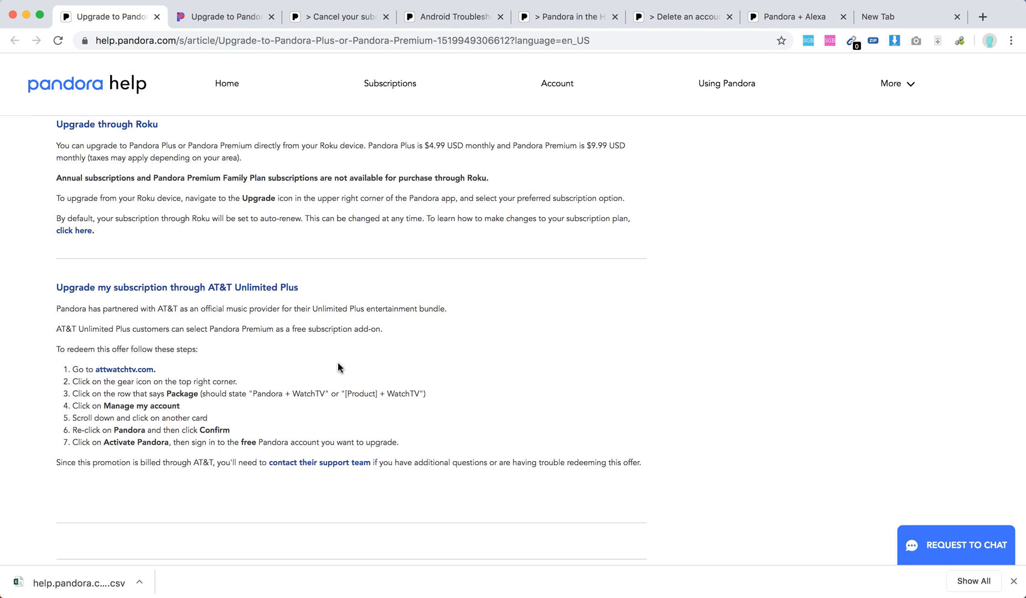
scroll(up, 3)
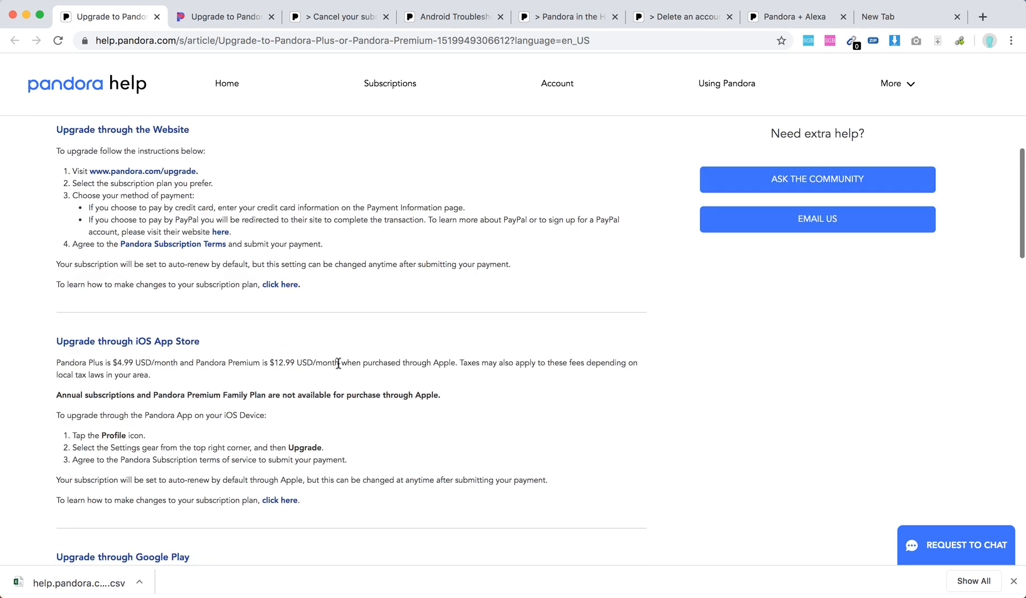
scroll(up, 3)
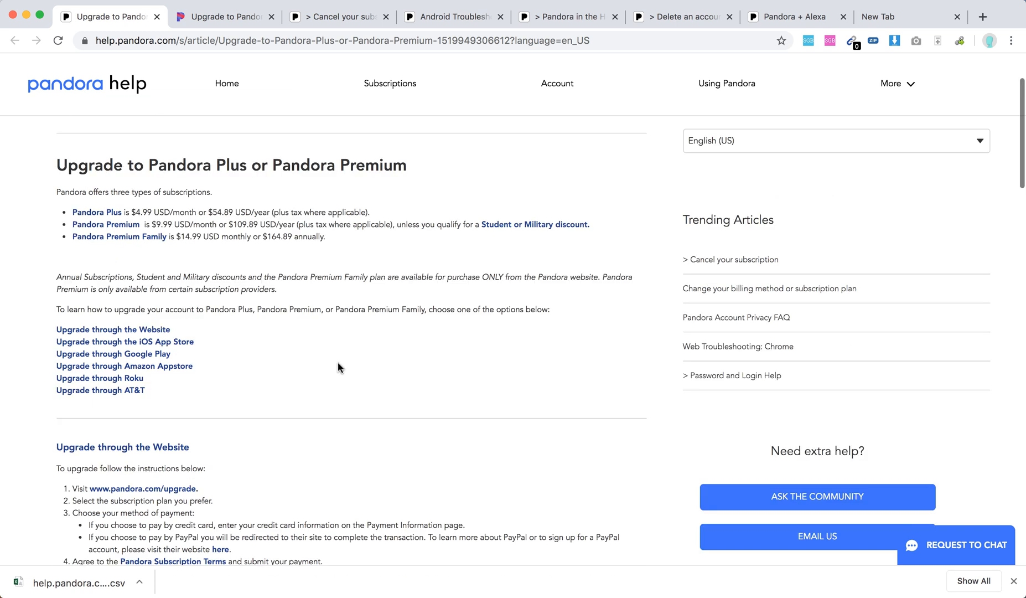